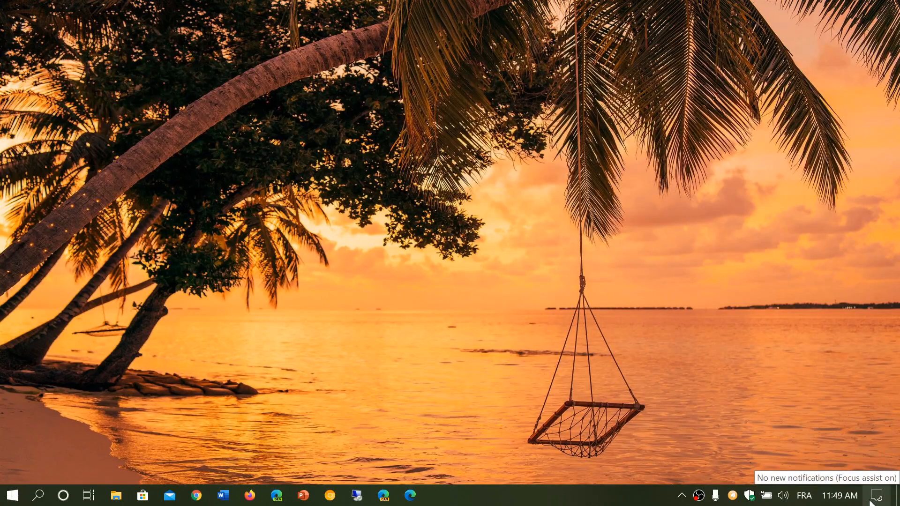
- Glance at the notifications panel, then launch Windows Settings from the Start menu
click(882, 495)
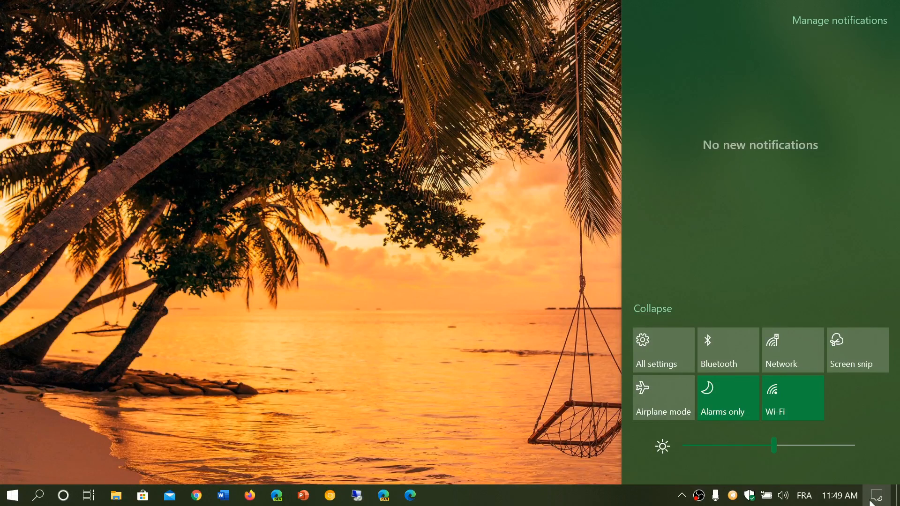
mouse_move(34, 352)
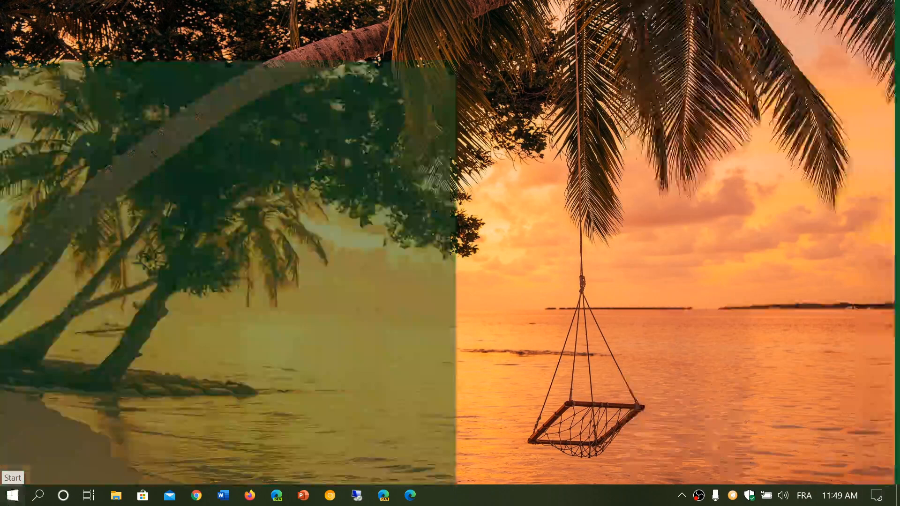
click(13, 495)
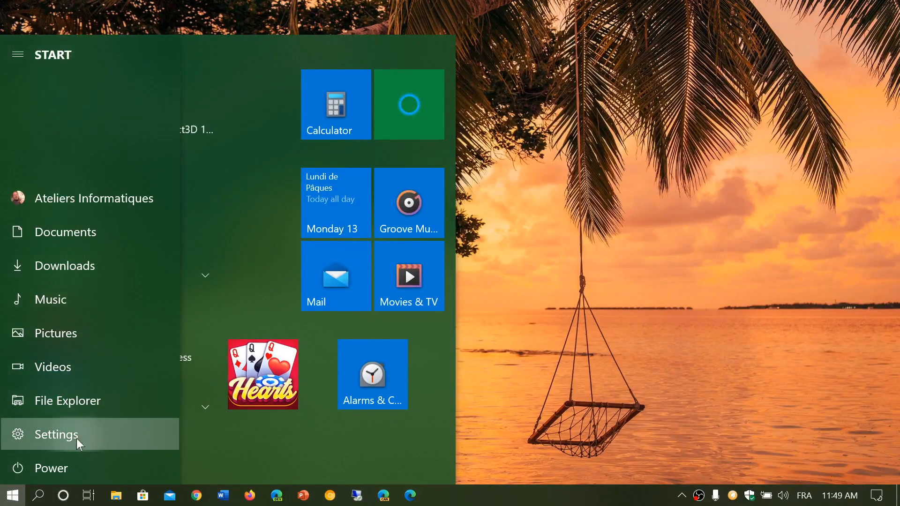
click(56, 435)
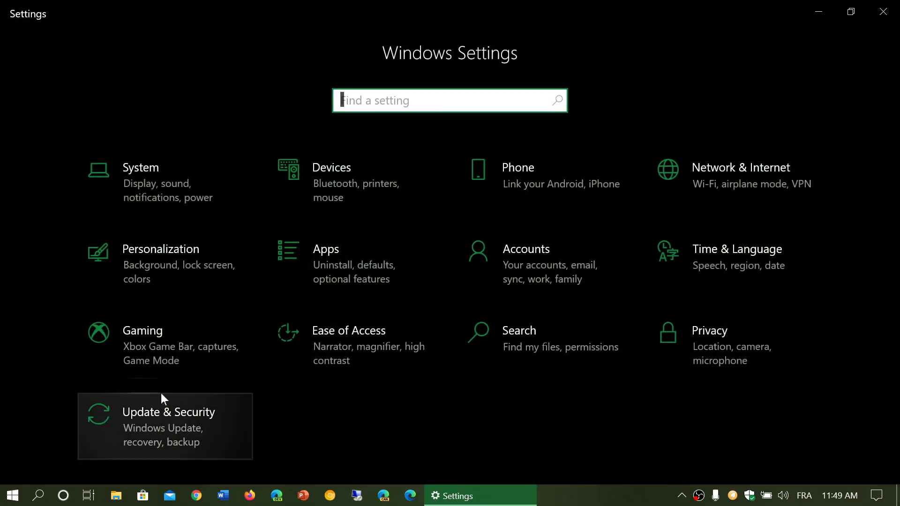
mouse_move(741, 182)
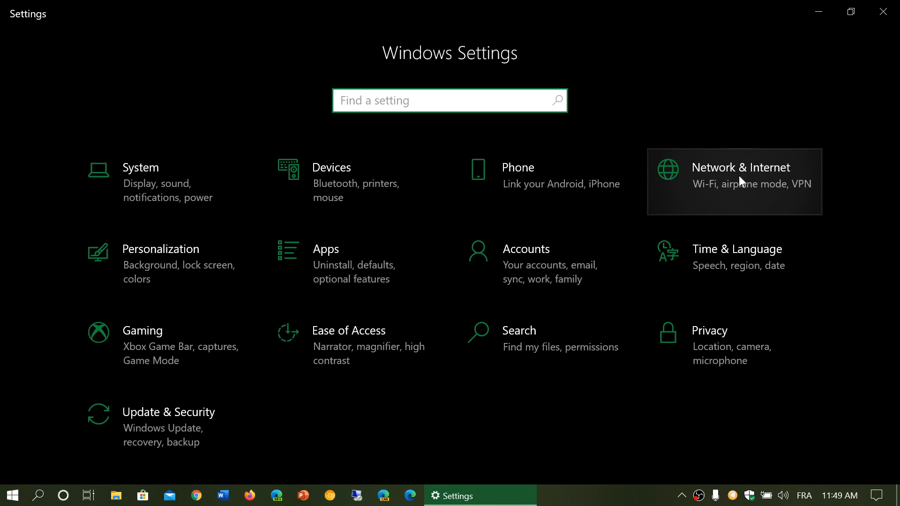
- Show the Network & Internet Status page with the creation tube 5G Wi-Fi connection and data usage
click(741, 181)
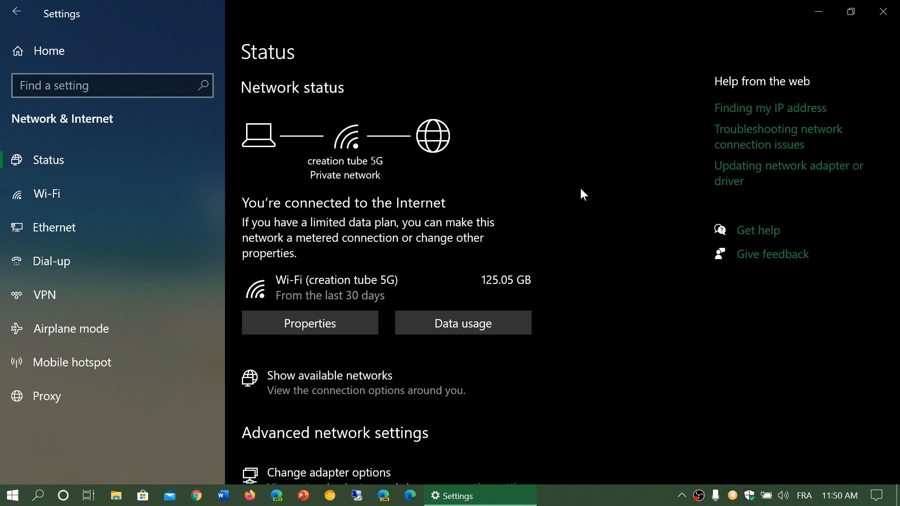
mouse_move(363, 163)
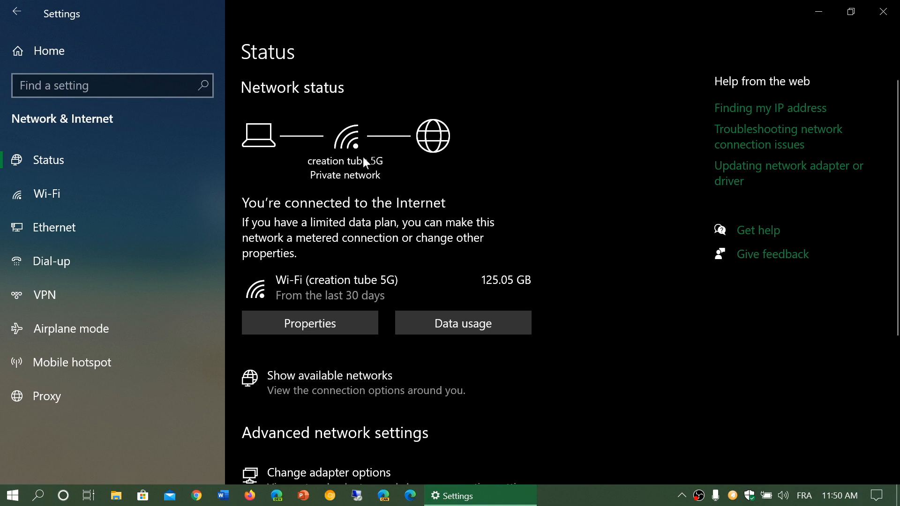
mouse_move(544, 172)
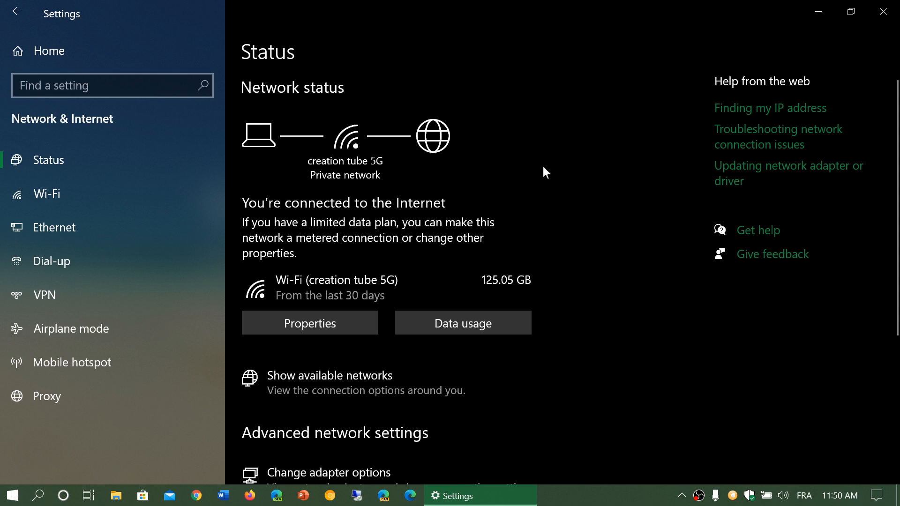
mouse_move(349, 184)
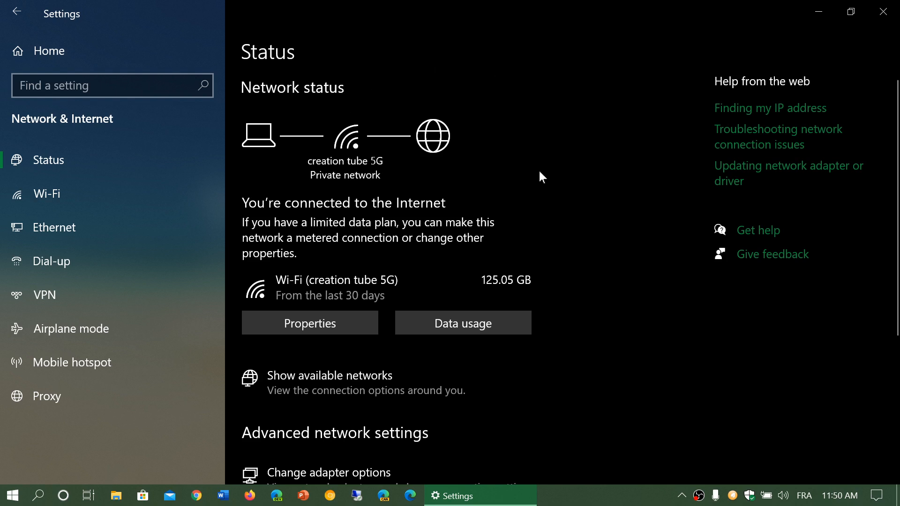
mouse_move(302, 182)
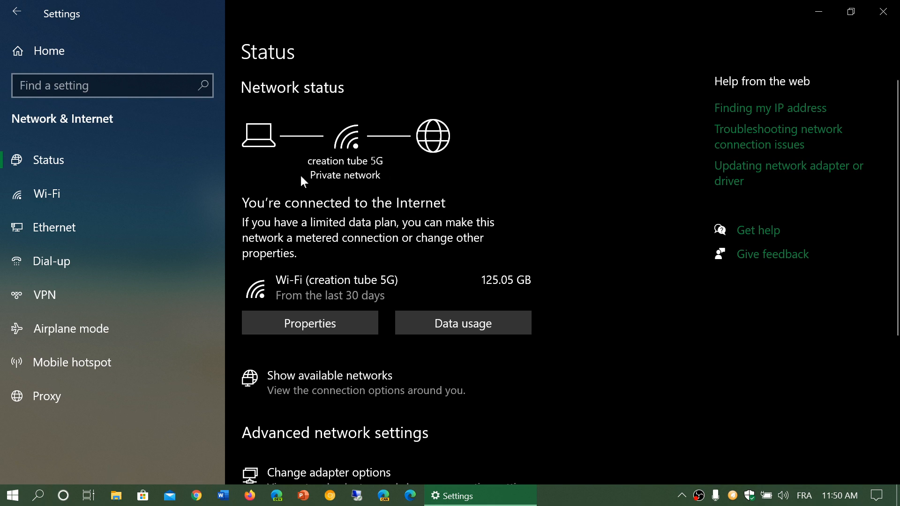
mouse_move(495, 184)
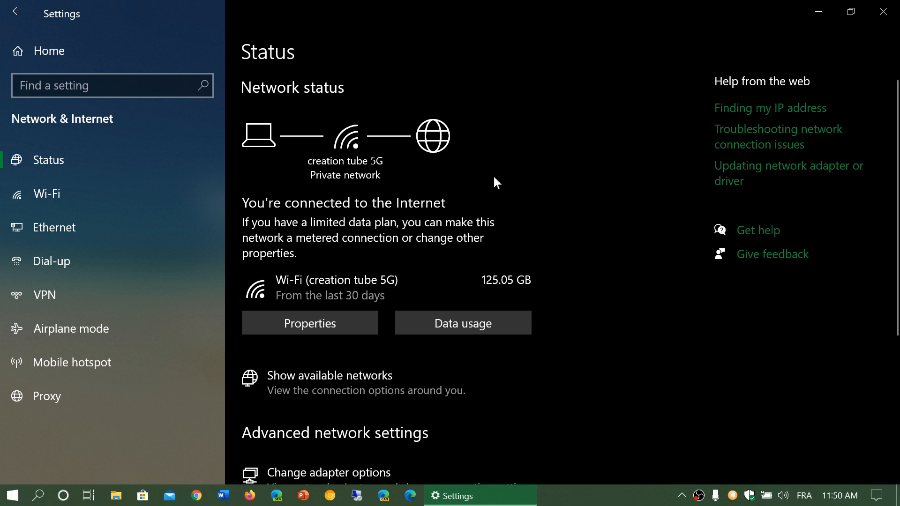
mouse_move(281, 210)
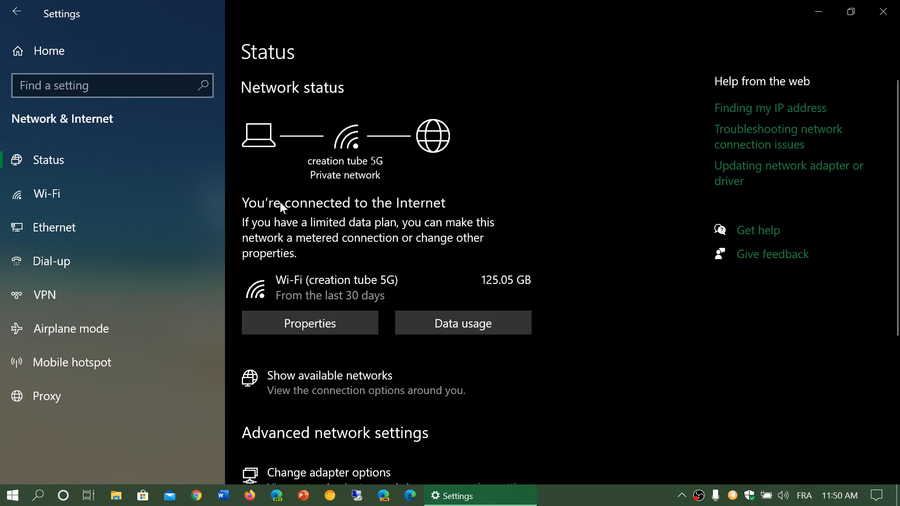
mouse_move(598, 202)
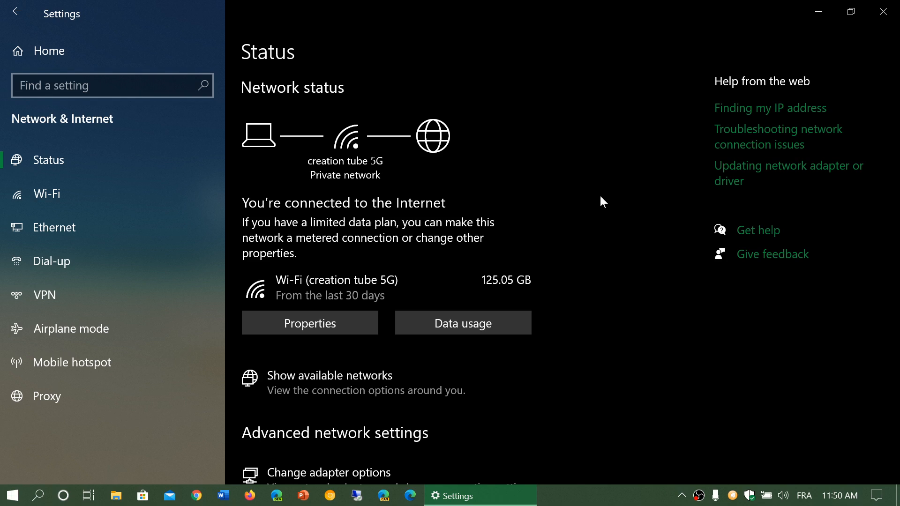
mouse_move(341, 193)
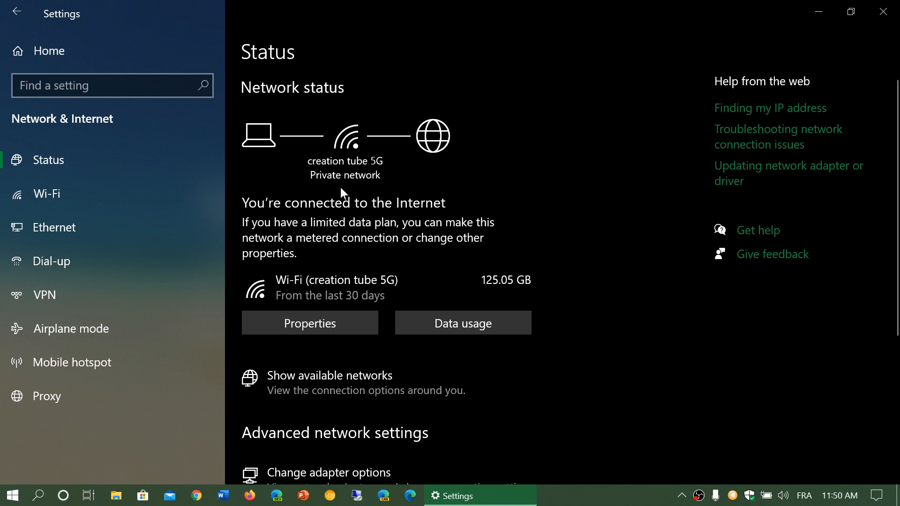
mouse_move(573, 232)
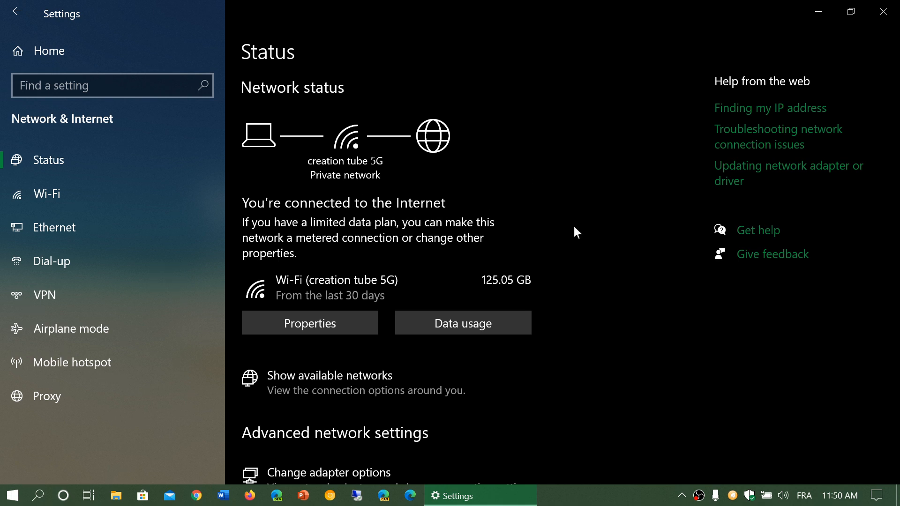
mouse_move(524, 208)
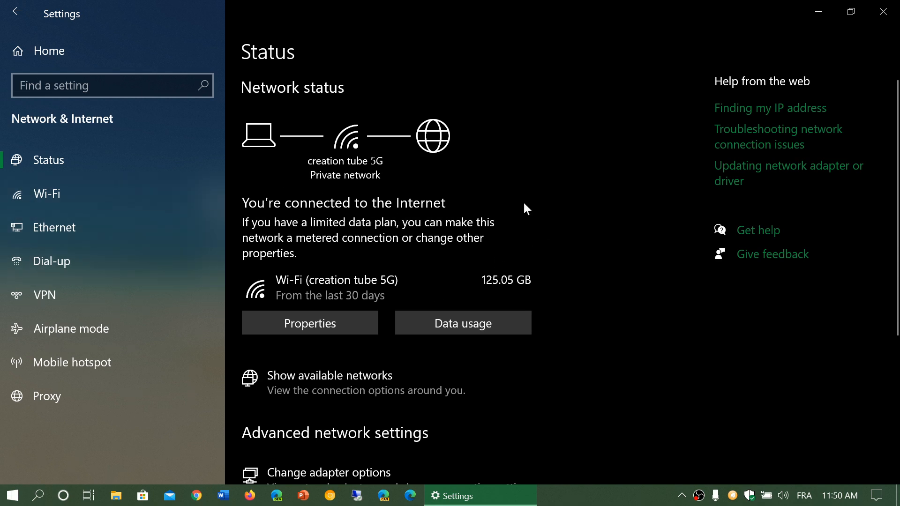
mouse_move(645, 330)
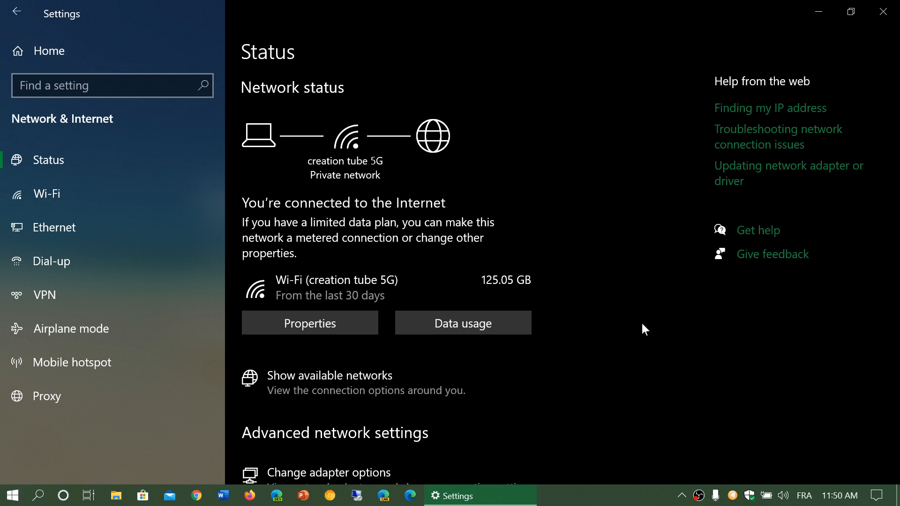
mouse_move(304, 306)
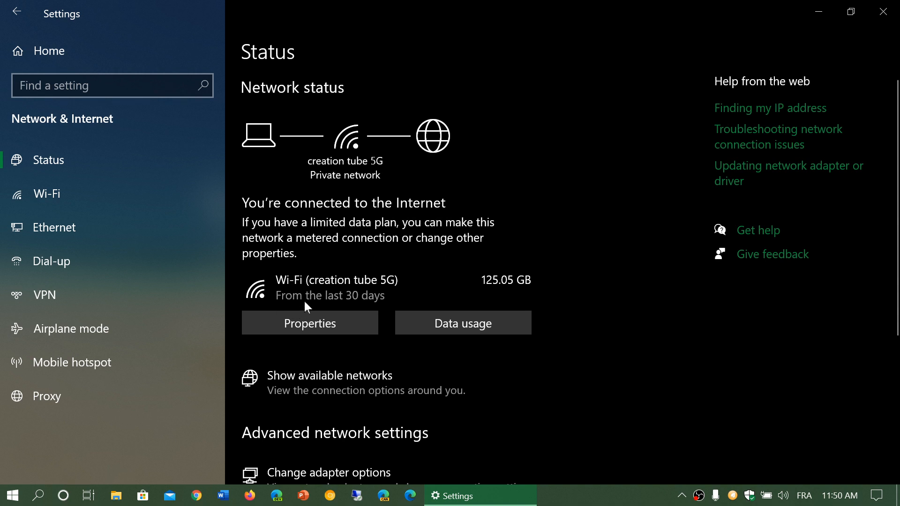
mouse_move(394, 298)
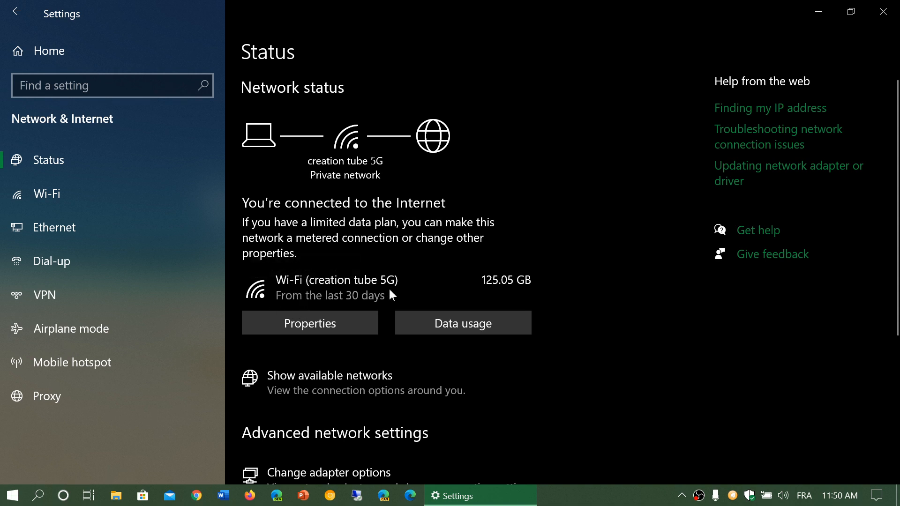
mouse_move(301, 309)
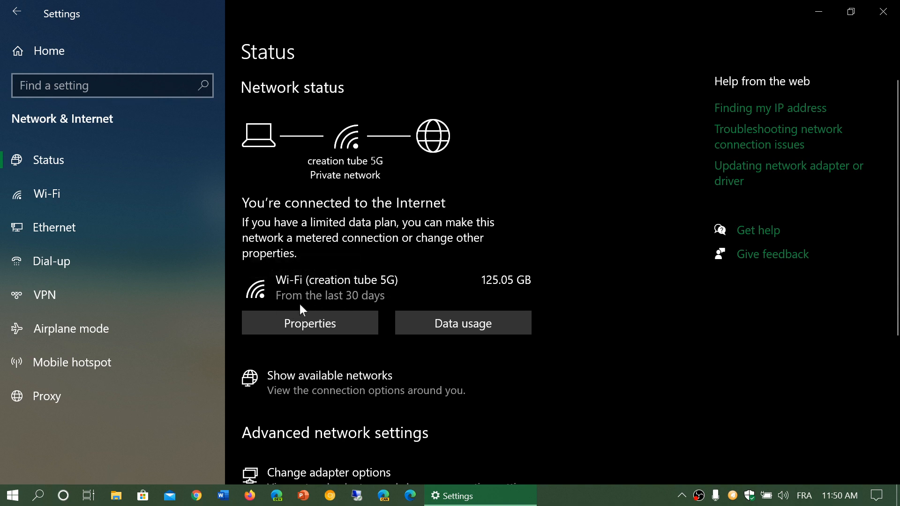
mouse_move(531, 293)
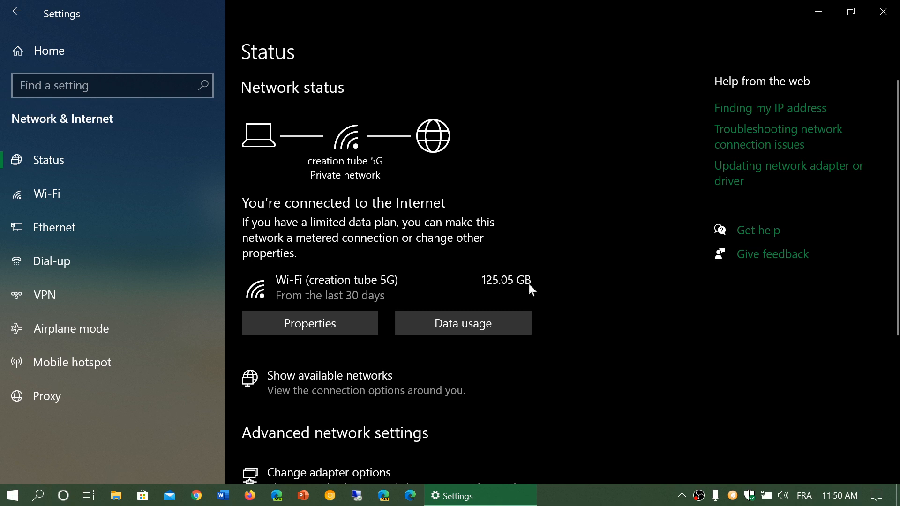
mouse_move(585, 344)
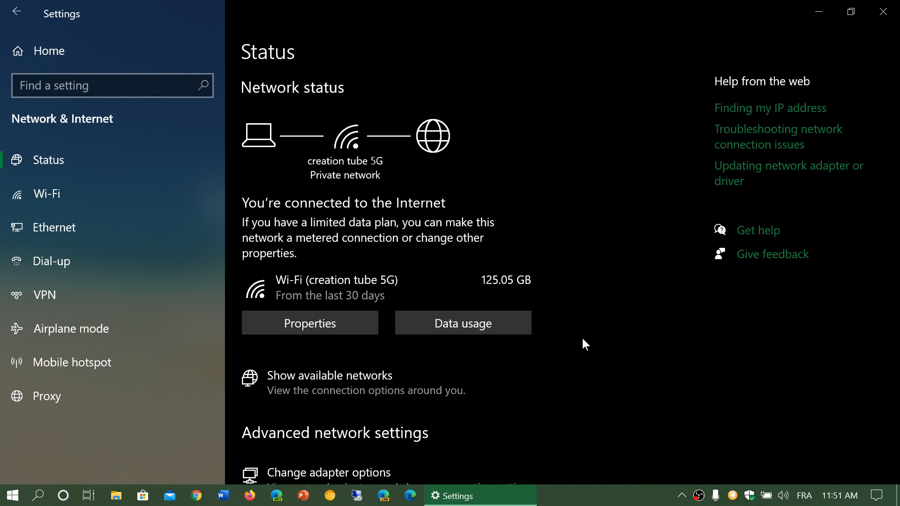
mouse_move(330, 326)
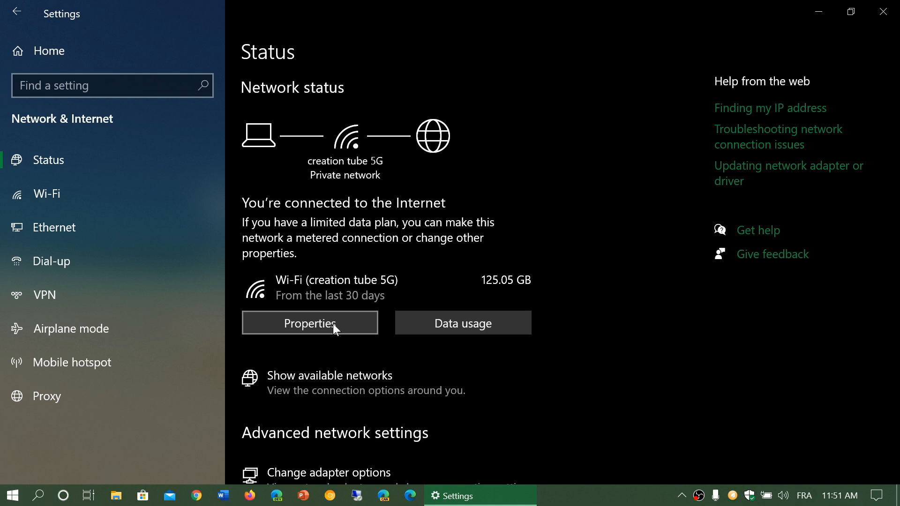
mouse_move(446, 289)
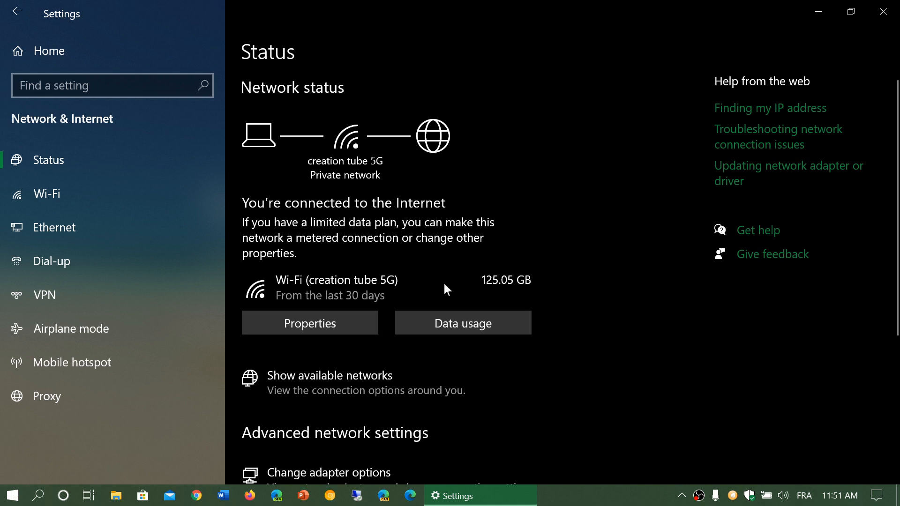
mouse_move(495, 333)
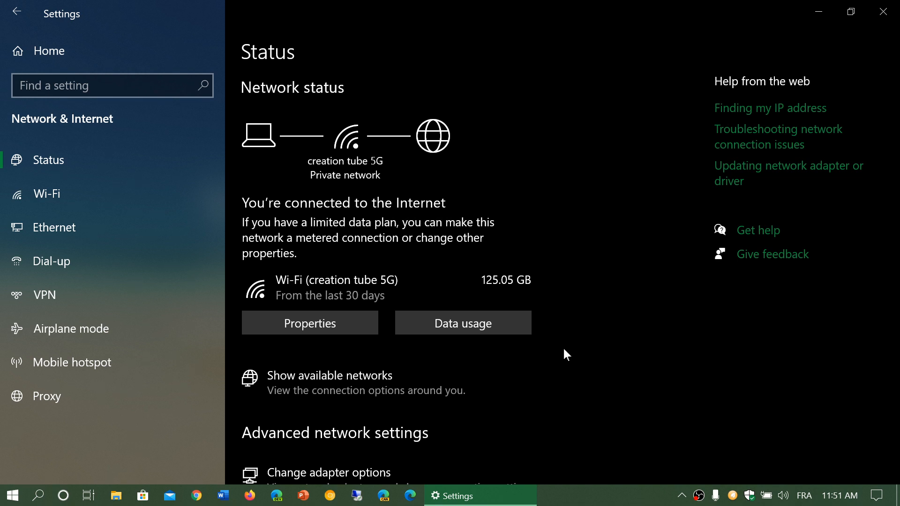
scroll(down, 3)
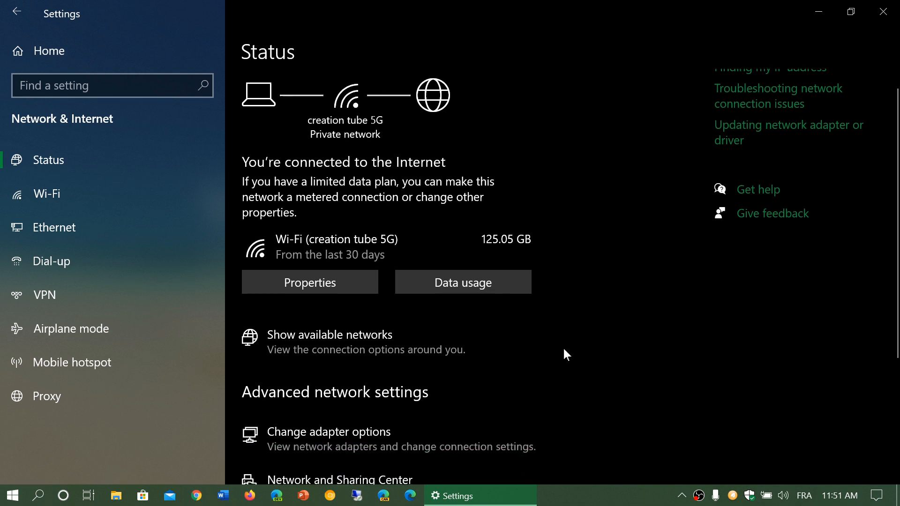
scroll(down, 3)
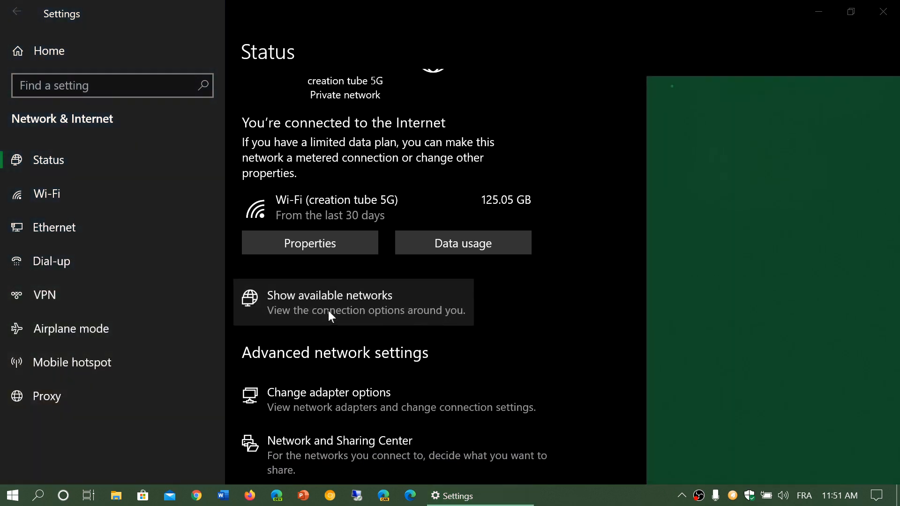
click(329, 302)
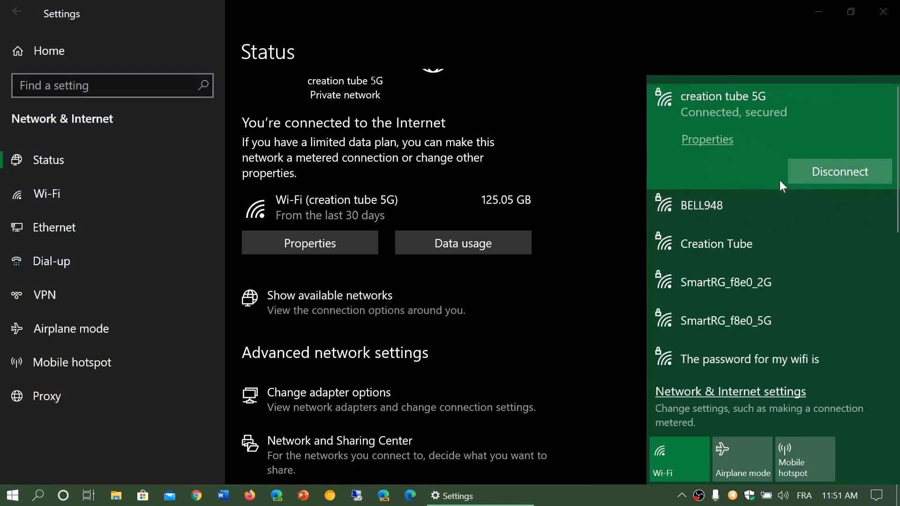
scroll(down, 3)
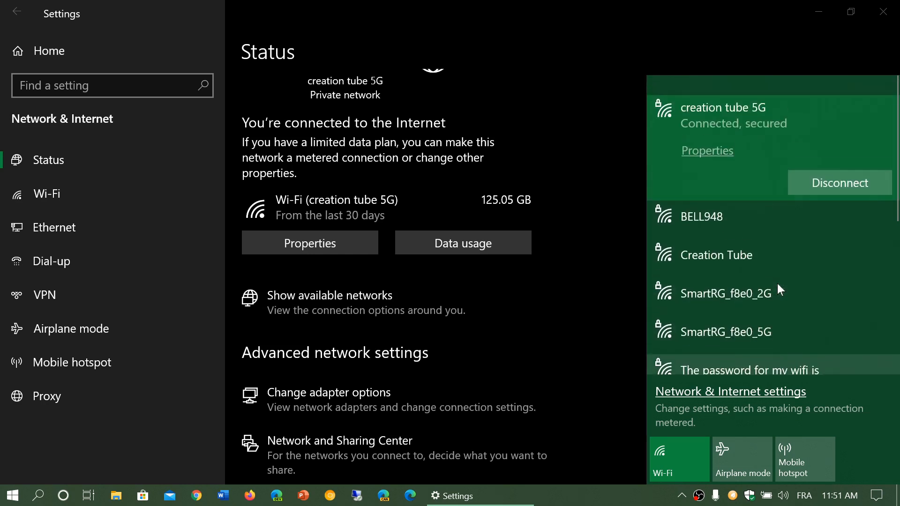
scroll(down, 3)
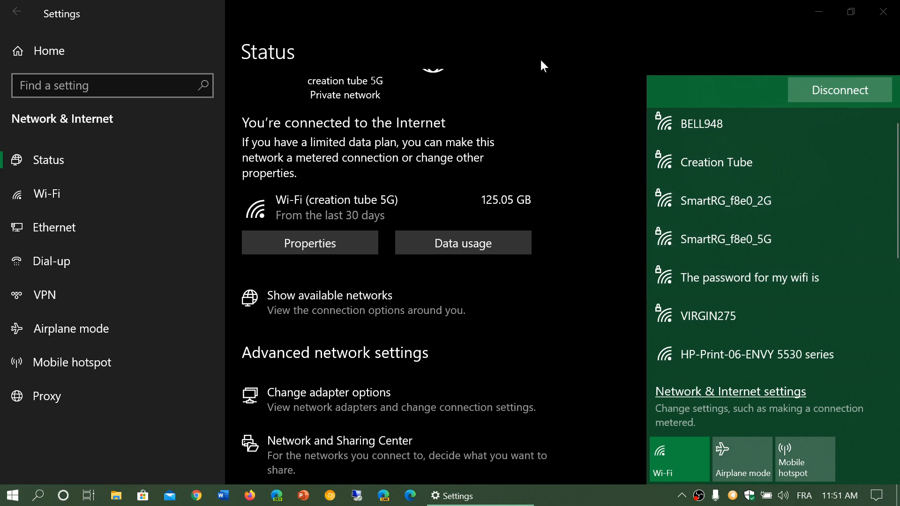
click(839, 90)
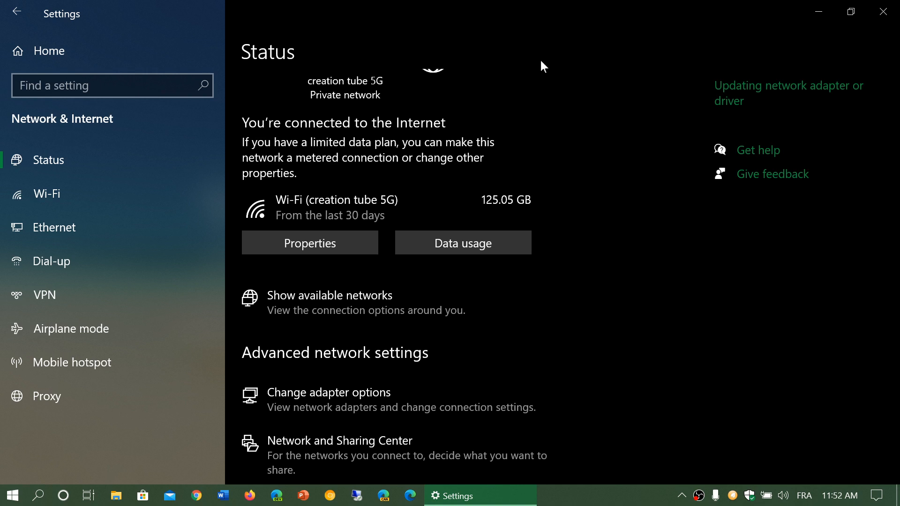
scroll(down, 3)
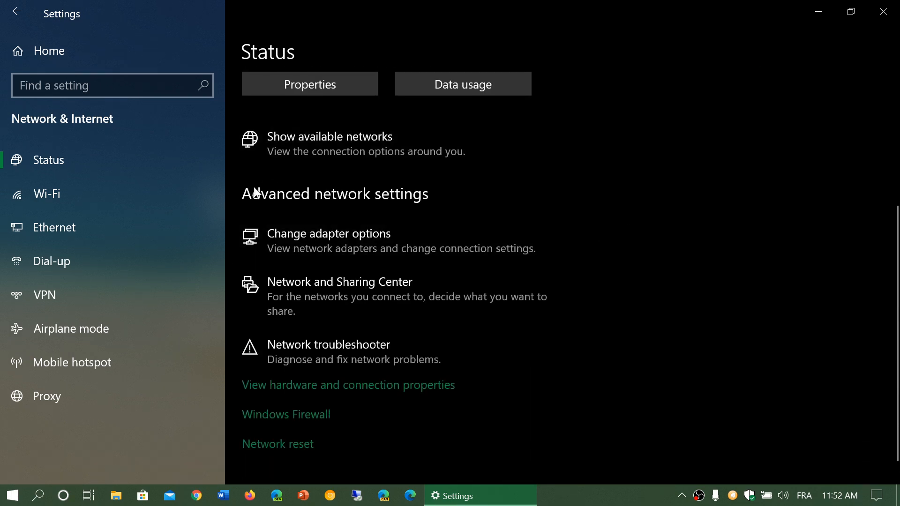
mouse_move(396, 246)
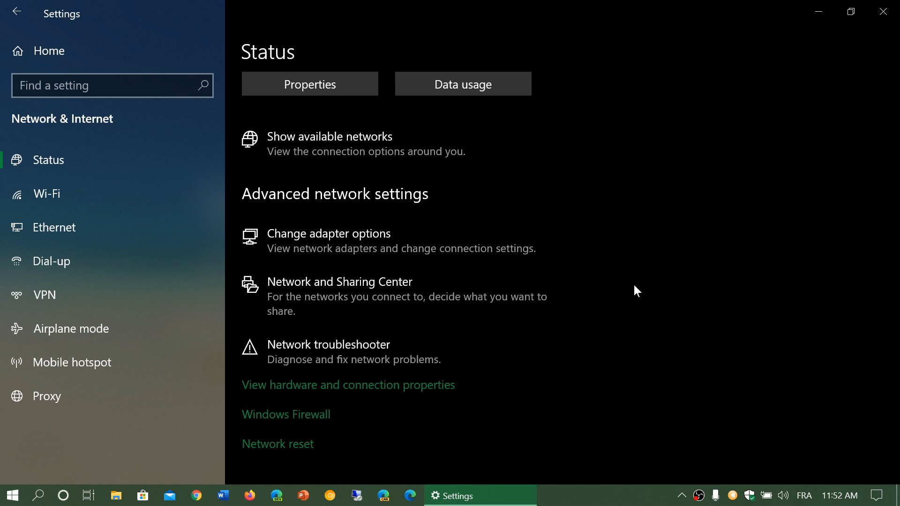
mouse_move(343, 308)
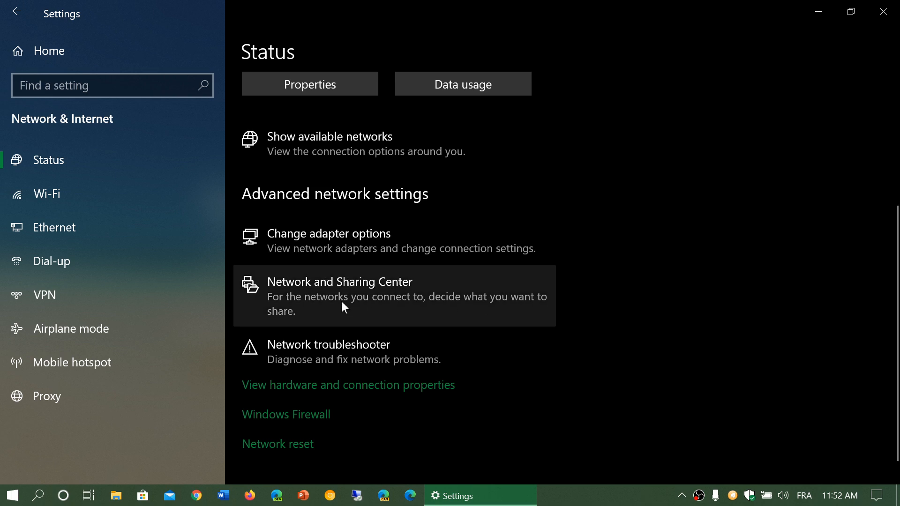
mouse_move(699, 303)
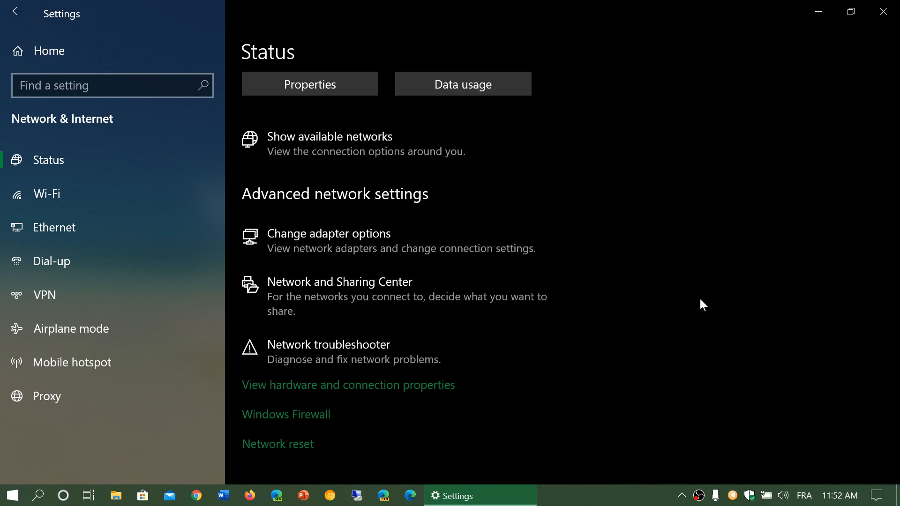
mouse_move(386, 373)
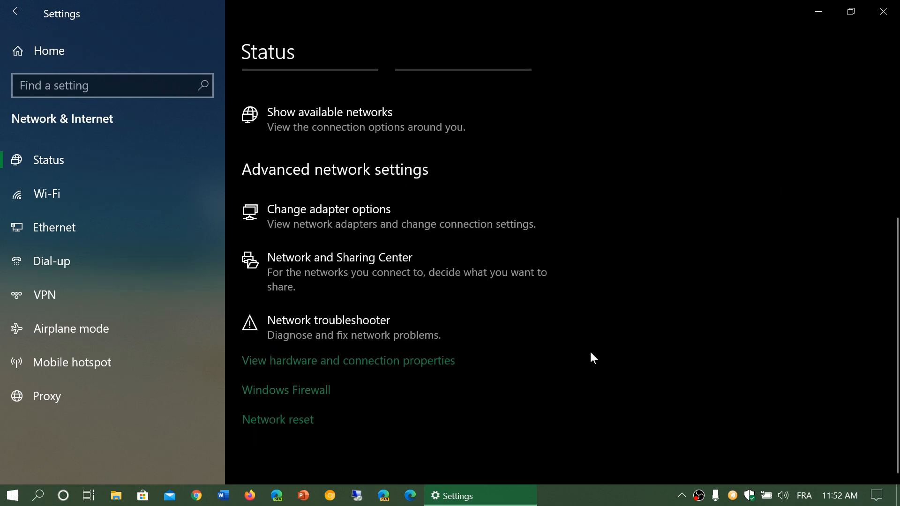
mouse_move(363, 330)
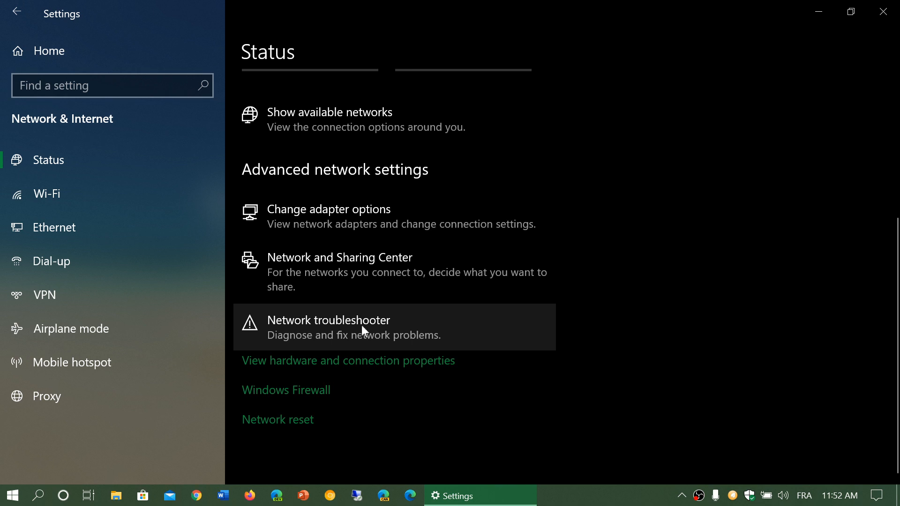
mouse_move(637, 316)
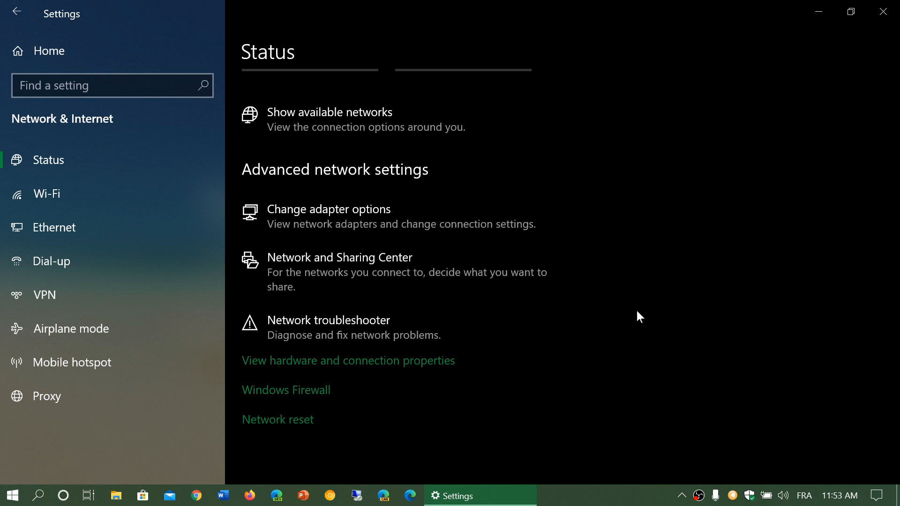
mouse_move(391, 371)
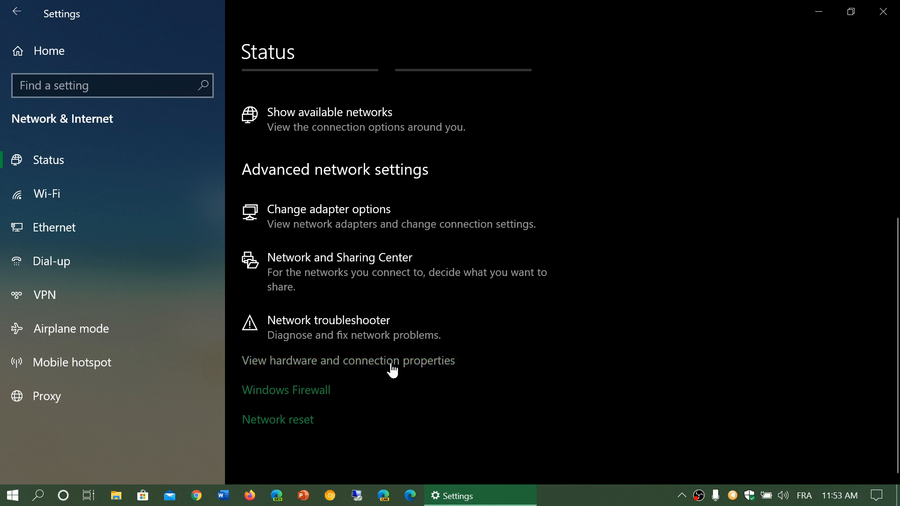
- Review the hardware and connection properties, then return to the Status page
click(348, 359)
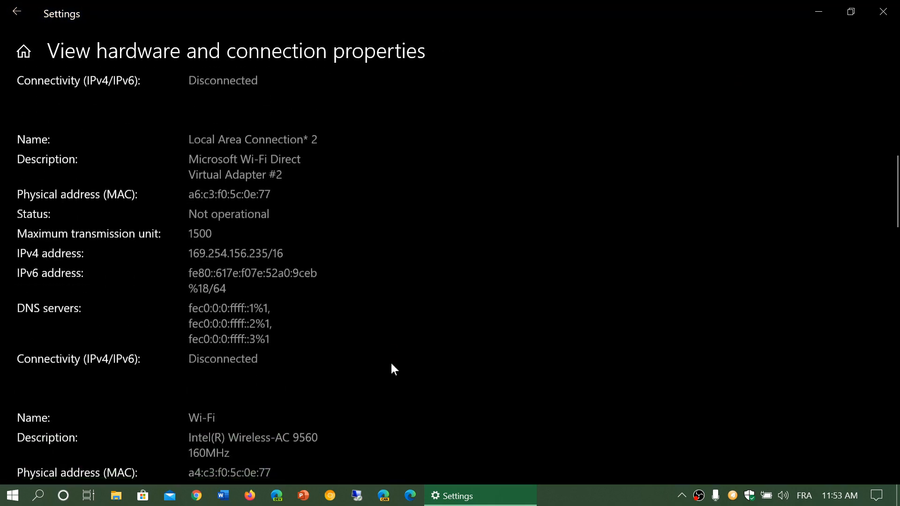
scroll(down, 3)
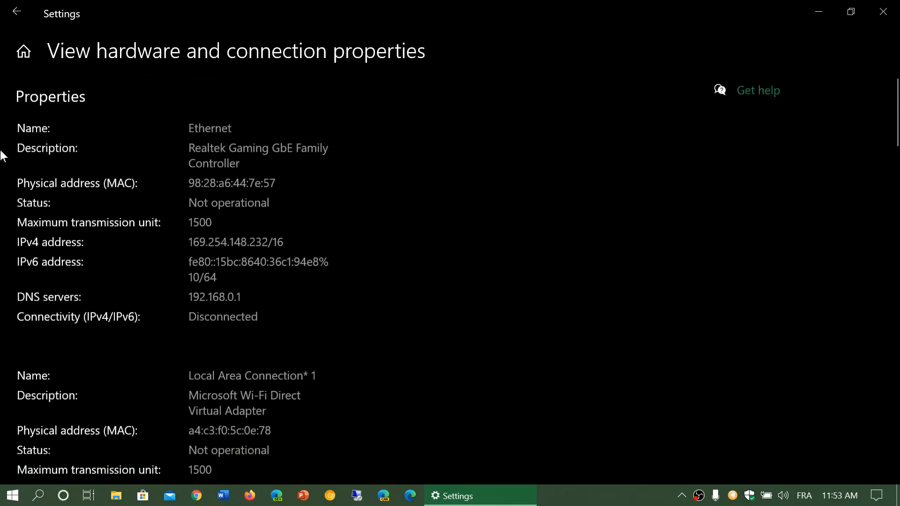
click(19, 13)
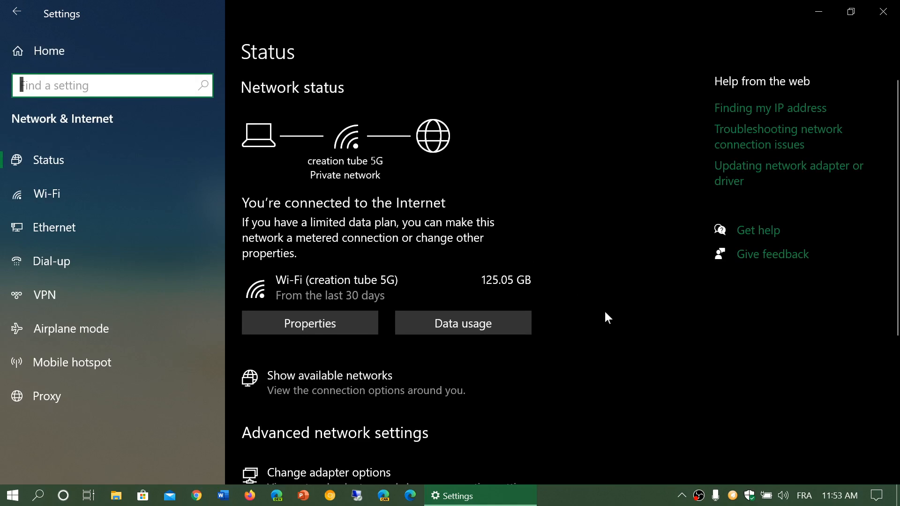
- Bring up Windows Security's Firewall & network protection status via the Windows Firewall link
scroll(down, 3)
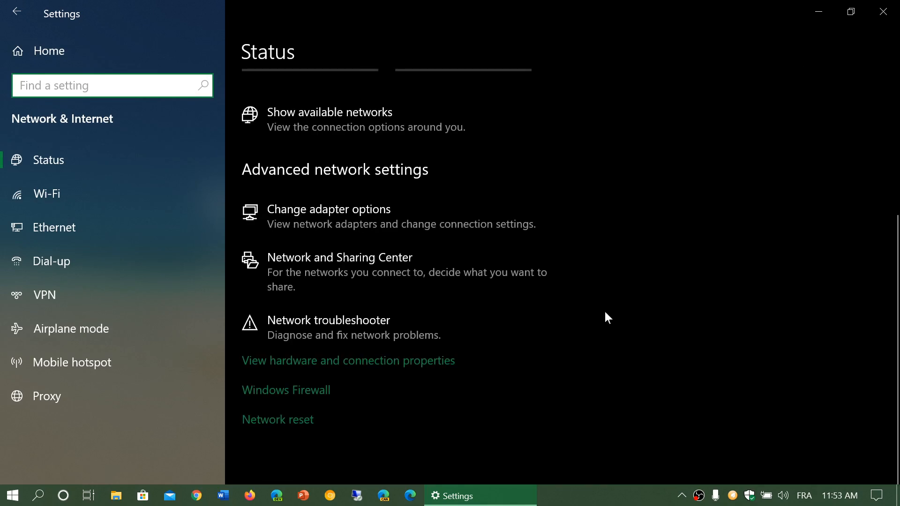
mouse_move(317, 401)
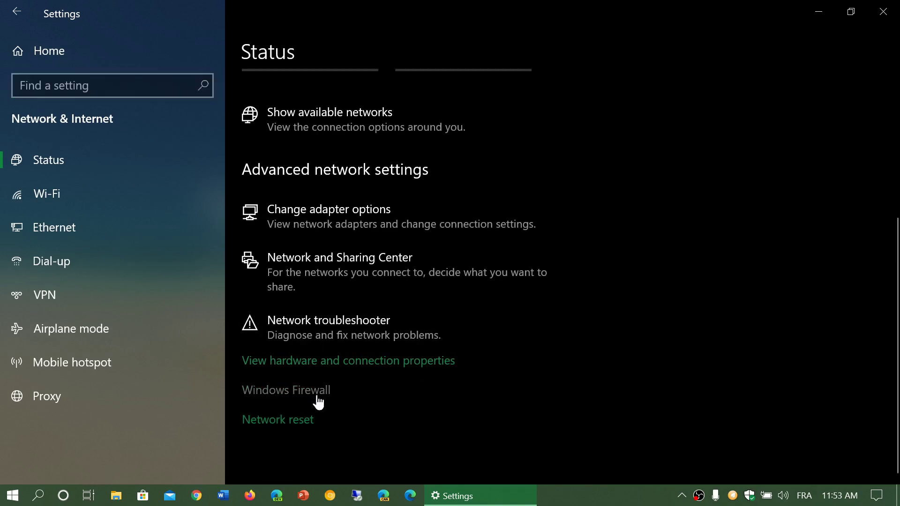
click(285, 389)
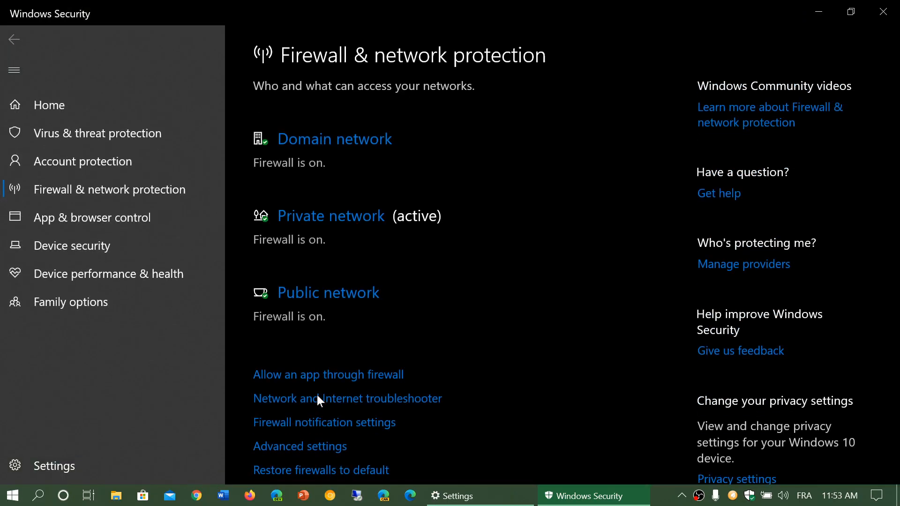
mouse_move(883, 11)
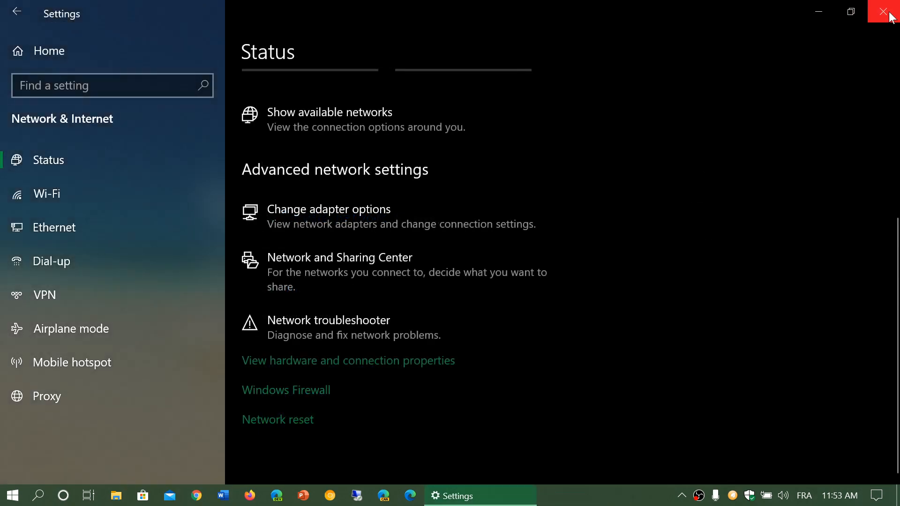
mouse_move(637, 382)
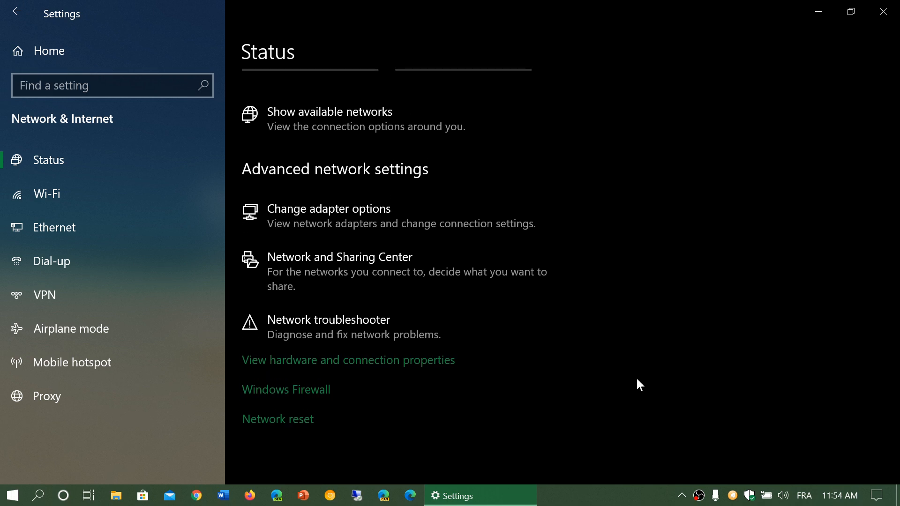
mouse_move(296, 426)
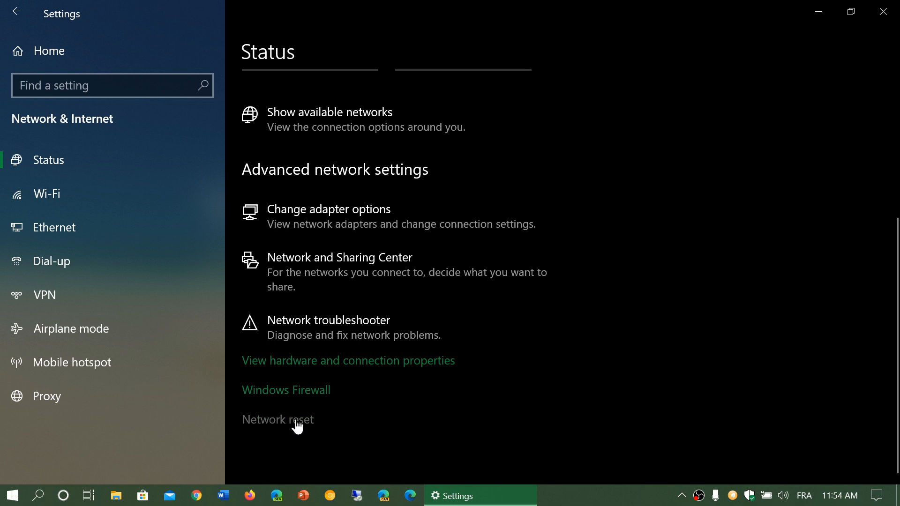
- Show the Network reset page warning that adapters are reinstalled and the PC restarts
click(278, 419)
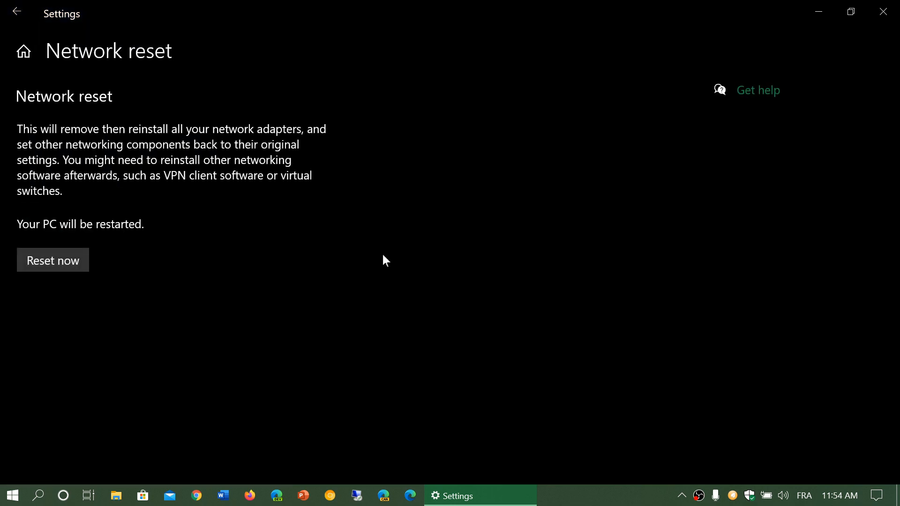
mouse_move(386, 255)
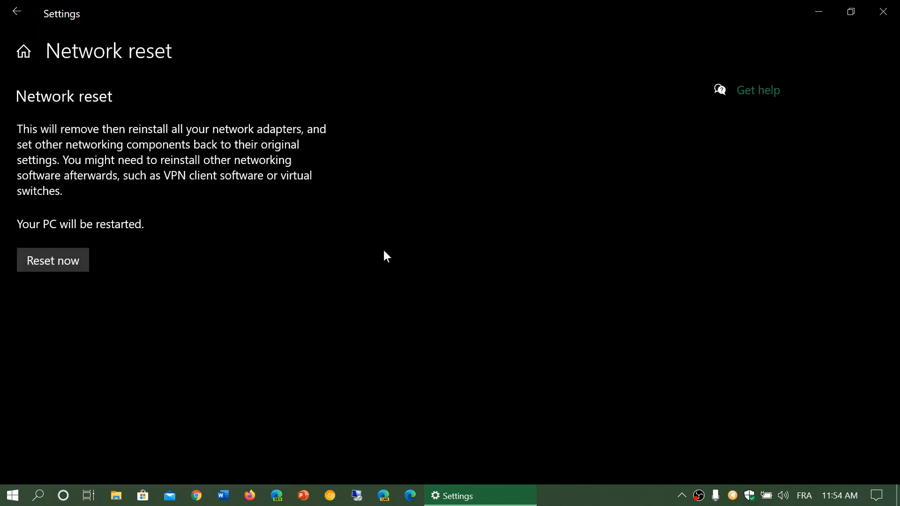
mouse_move(481, 270)
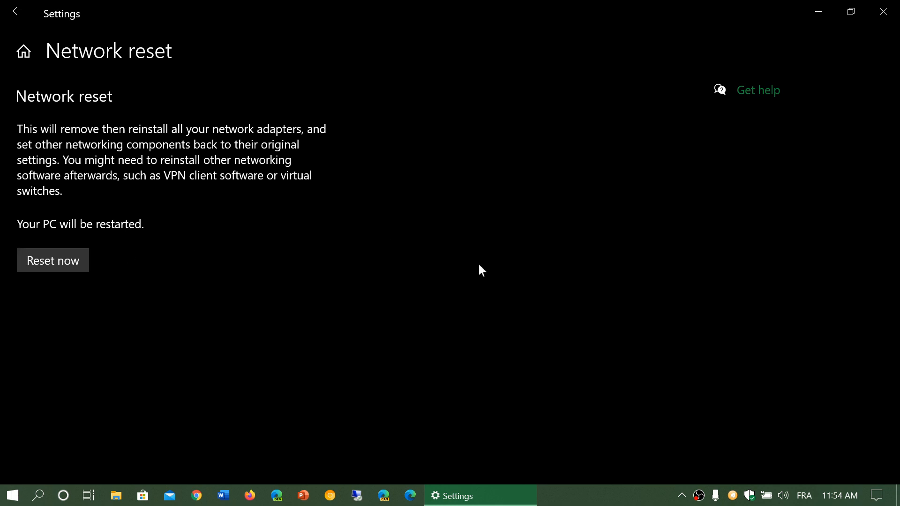
mouse_move(851, 11)
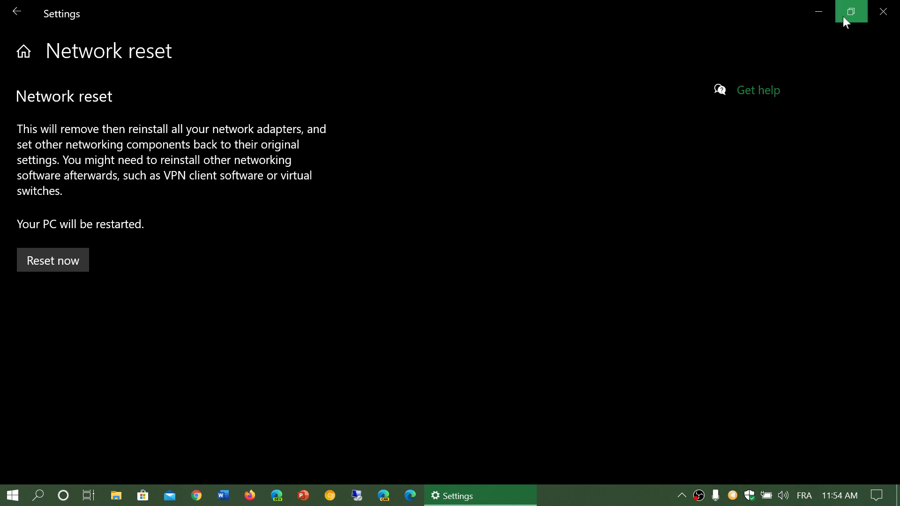